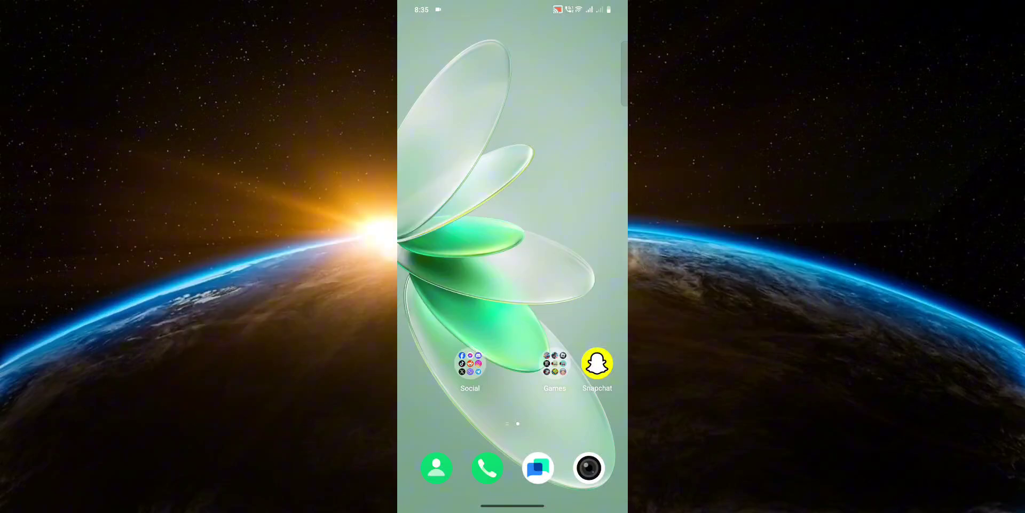
Pull down Quick Settings and launch the phone's Settings app from the gear icon
scroll("down", 3)
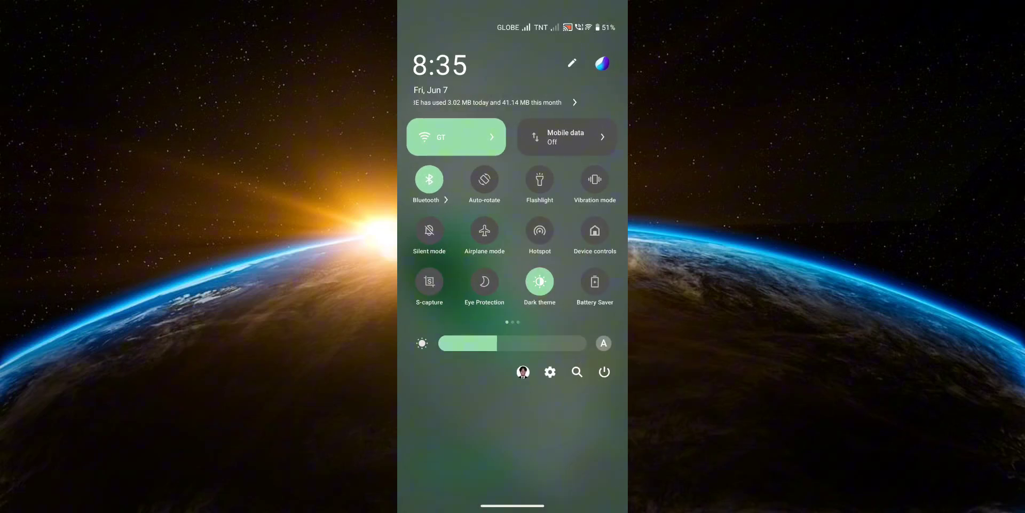
left_click(603, 371)
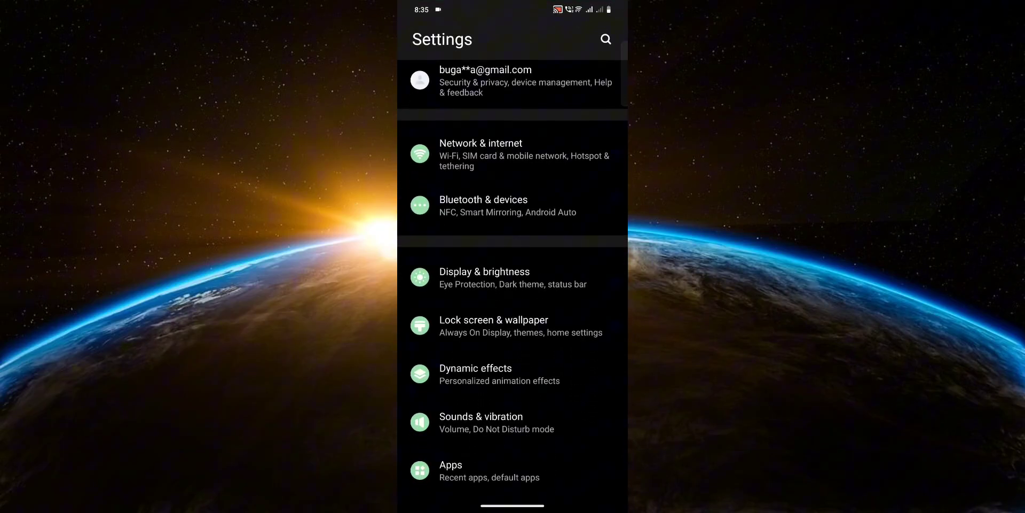
Go into Shortcuts & accessibility from the main Settings list
scroll("down", 3)
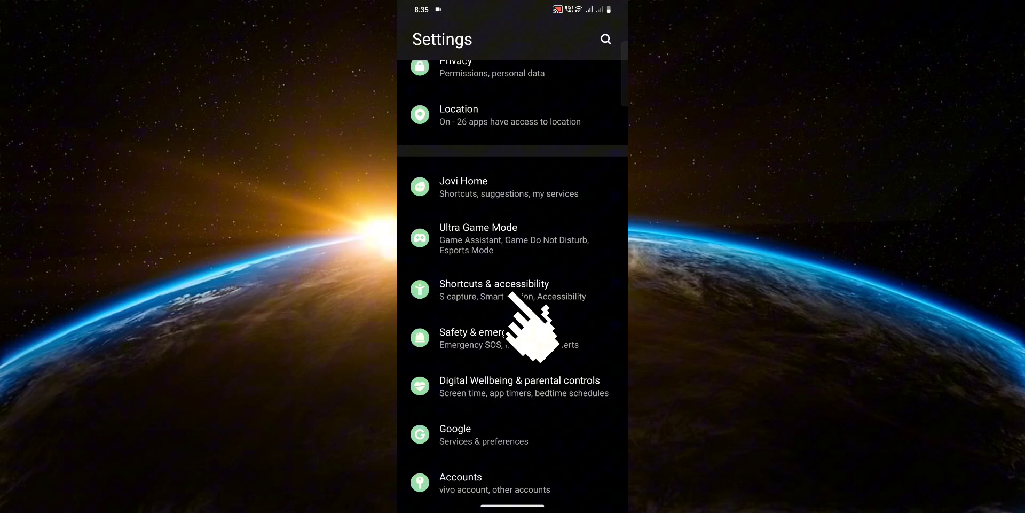
left_click(512, 289)
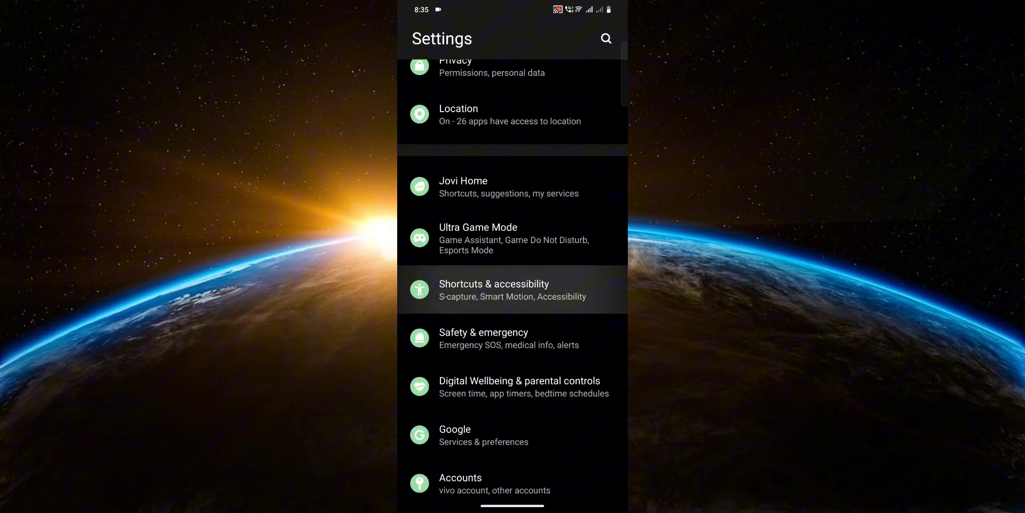
left_click(513, 290)
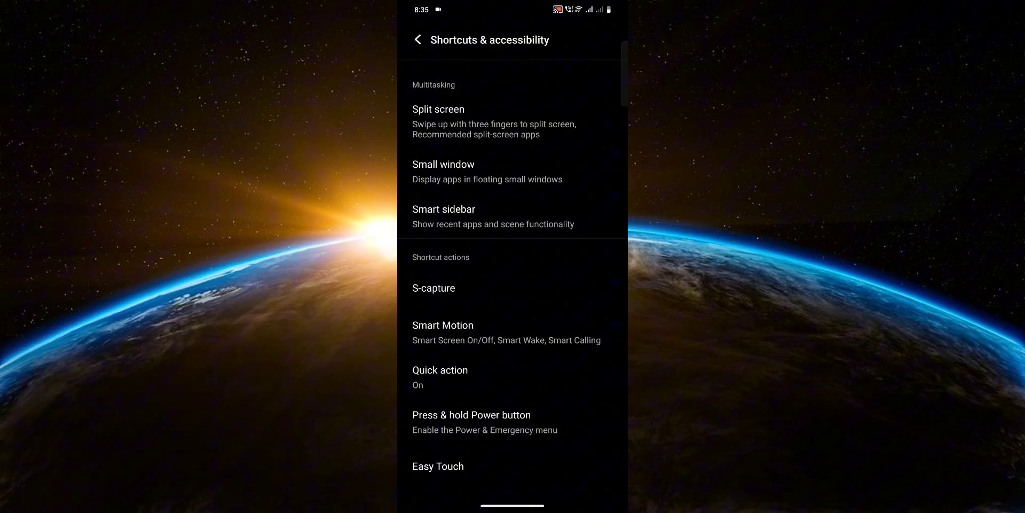
Go into Accessibility, then Accessibility Menu under Interaction controls
scroll("down", 3)
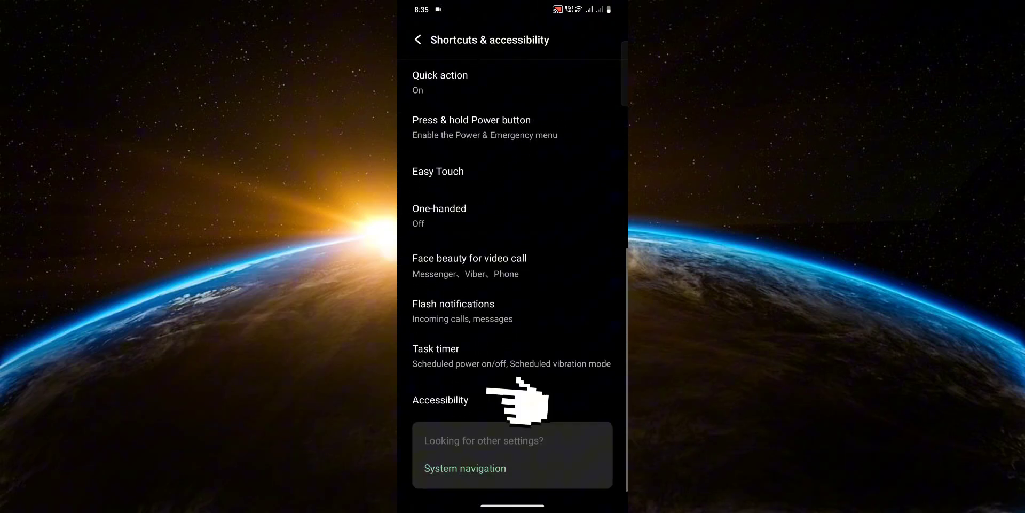
left_click(440, 400)
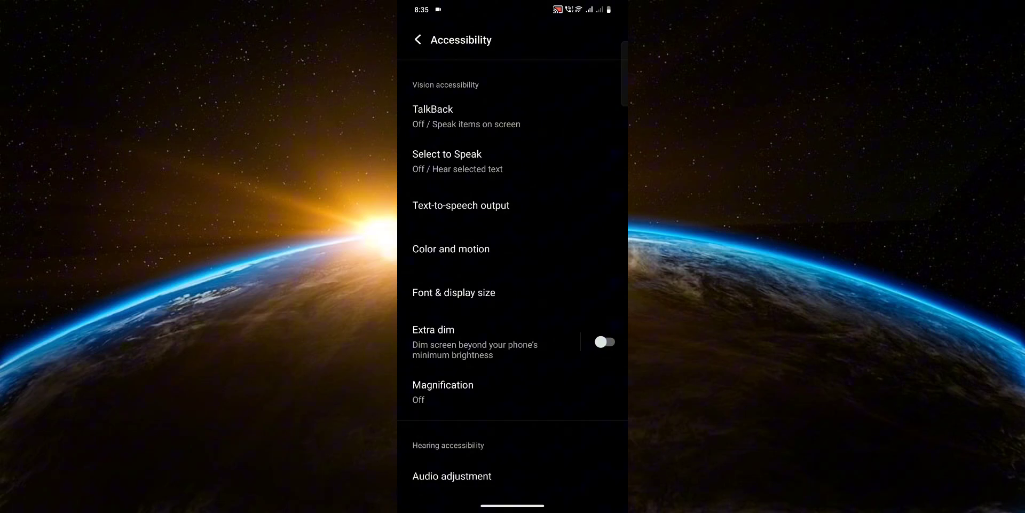
scroll("down", 3)
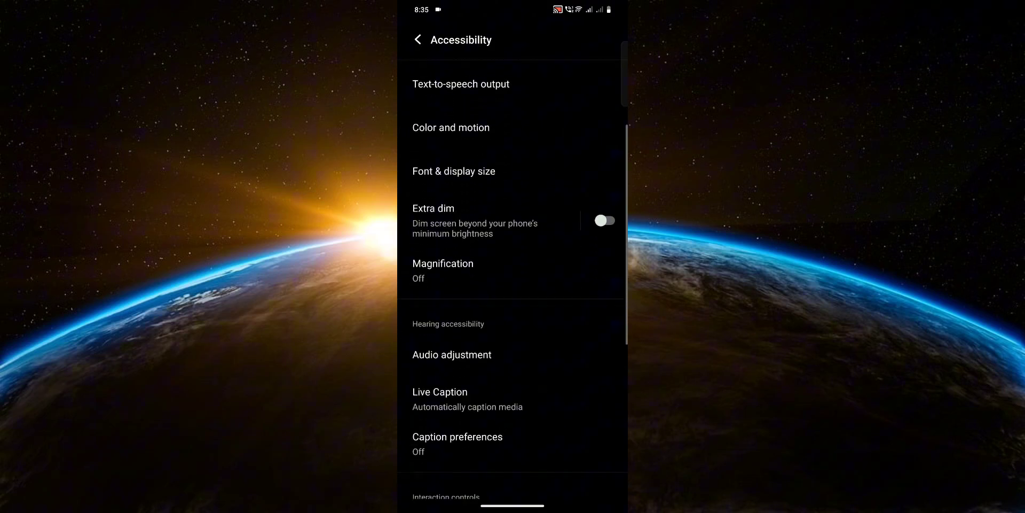
scroll("down", 3)
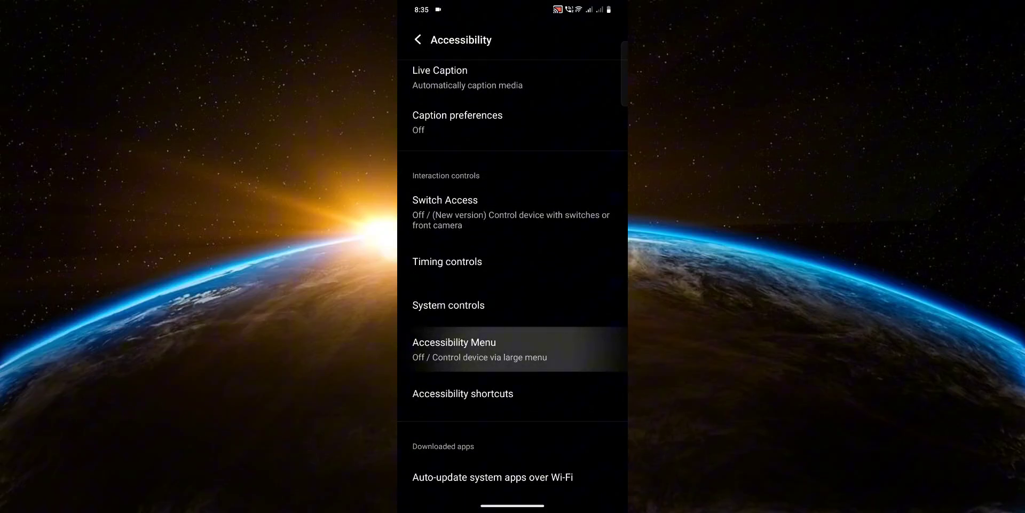
left_click(454, 349)
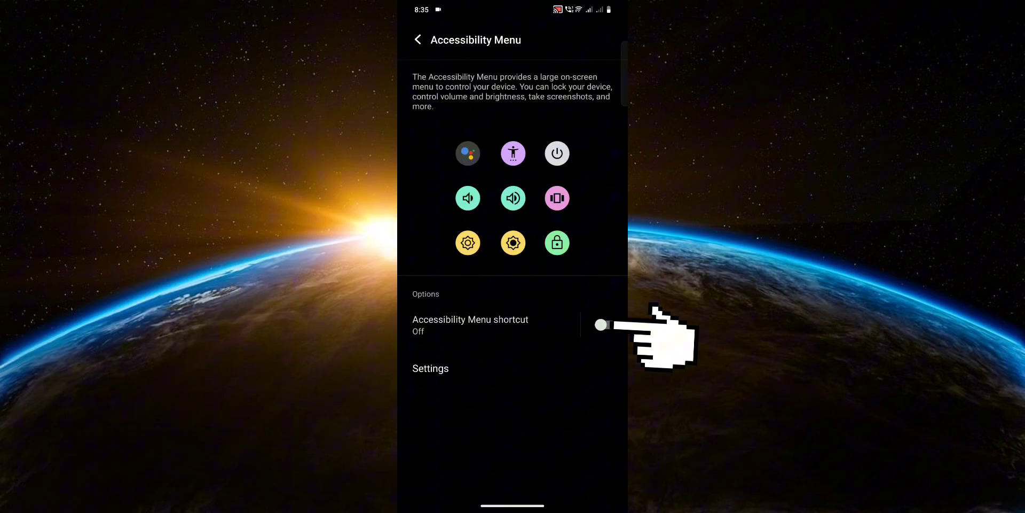
Turn on the Accessibility Menu shortcut and allow it full control of the device
left_click(597, 325)
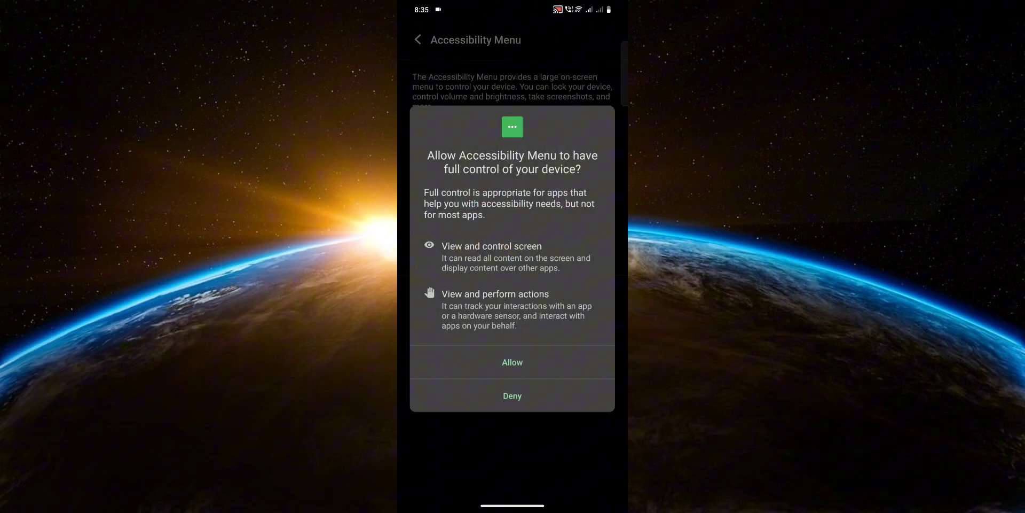
left_click(512, 362)
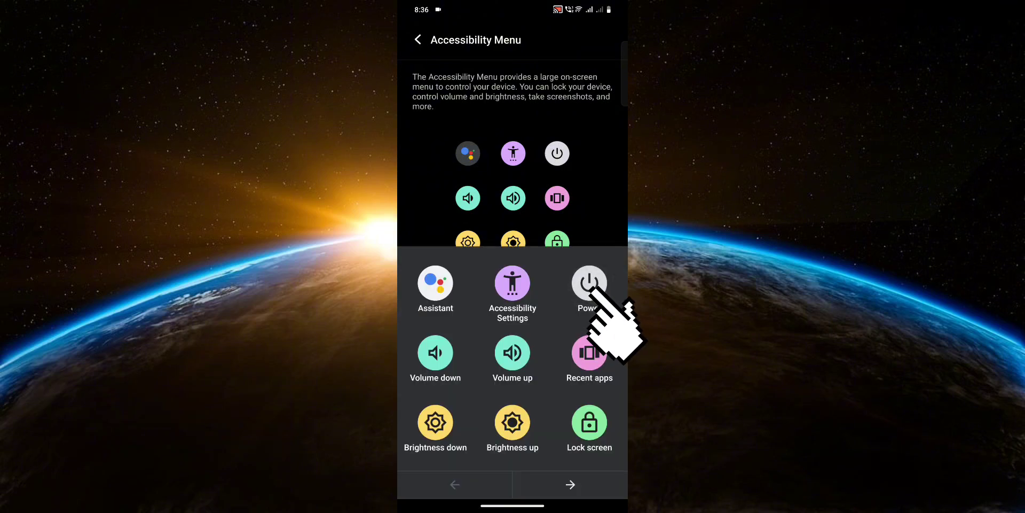
Choose Power in the Accessibility Menu to show Emergency, Lock now, Power off and Restart
left_click(589, 282)
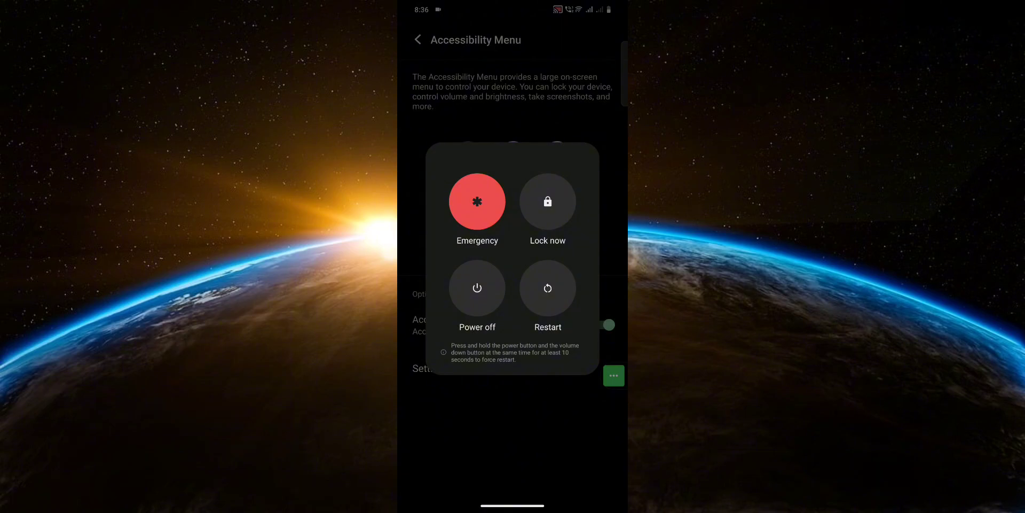